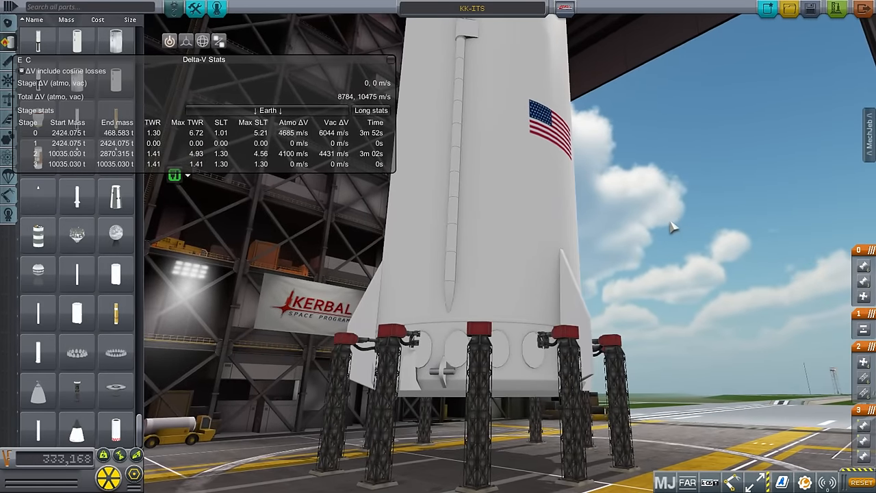
mouse_move(669, 230)
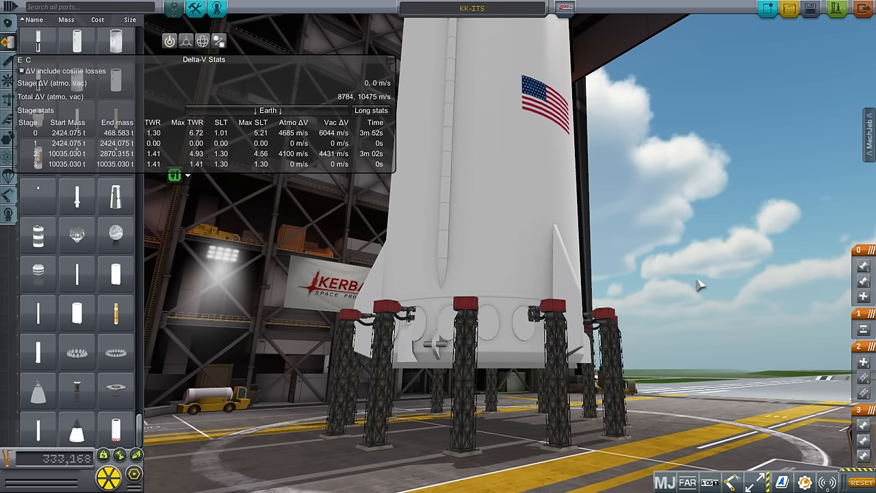
mouse_move(695, 288)
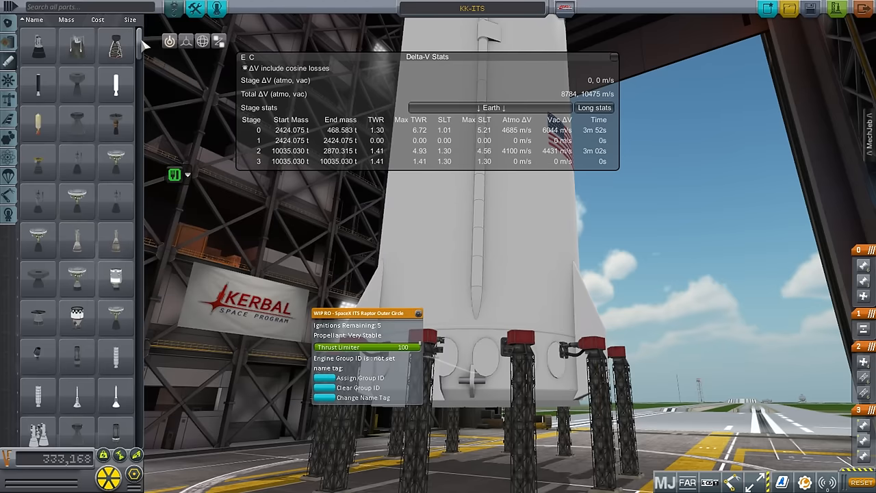
Step: Zoom the editor camera along the booster toward its fuel tank
scroll("down", 3)
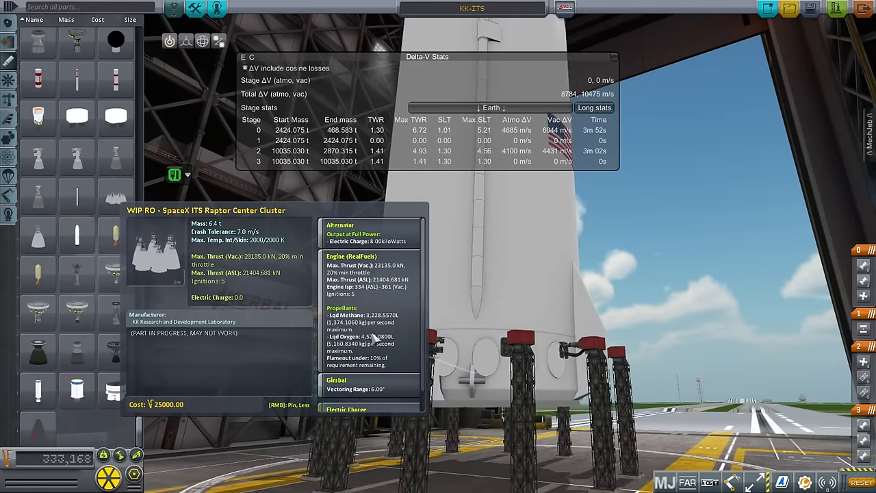
mouse_move(394, 287)
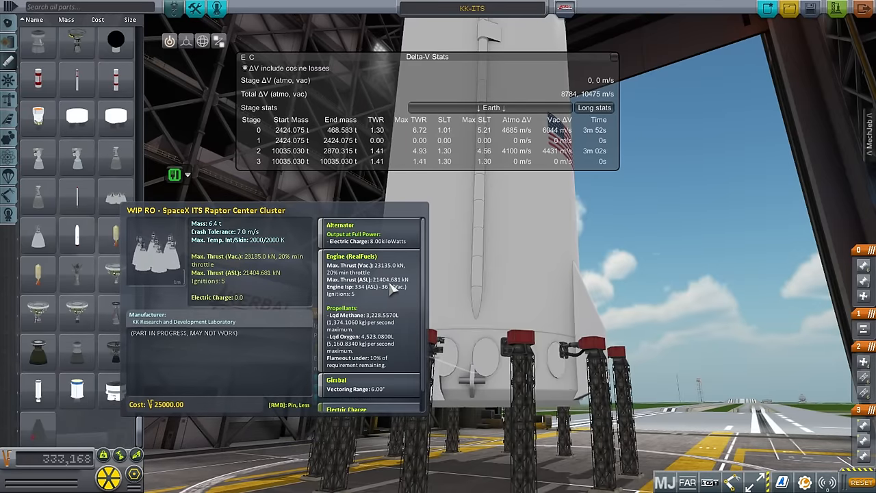
mouse_move(354, 301)
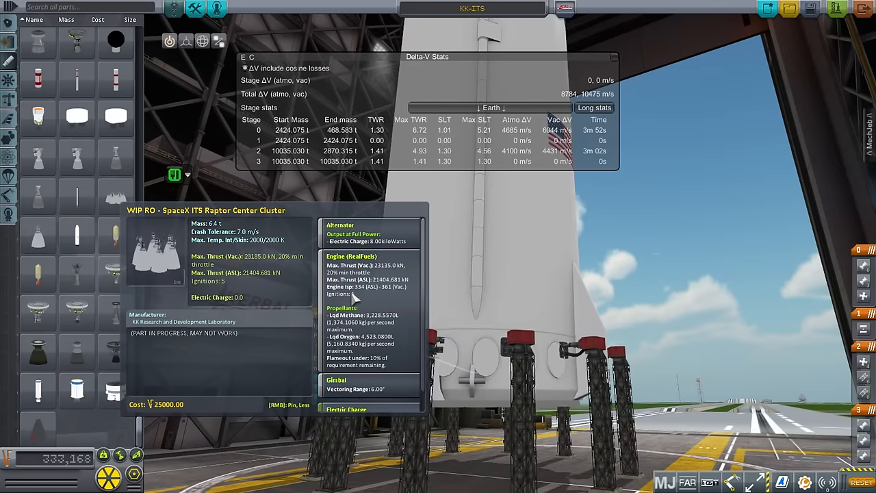
mouse_move(358, 390)
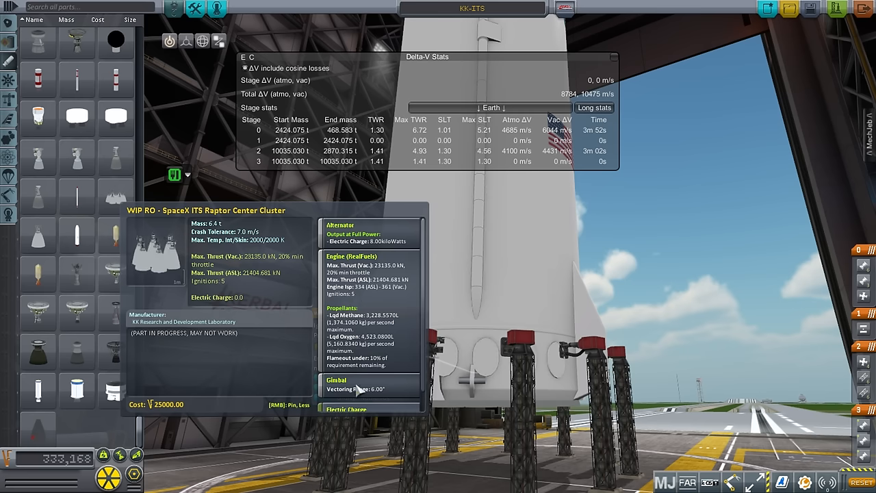
mouse_move(361, 321)
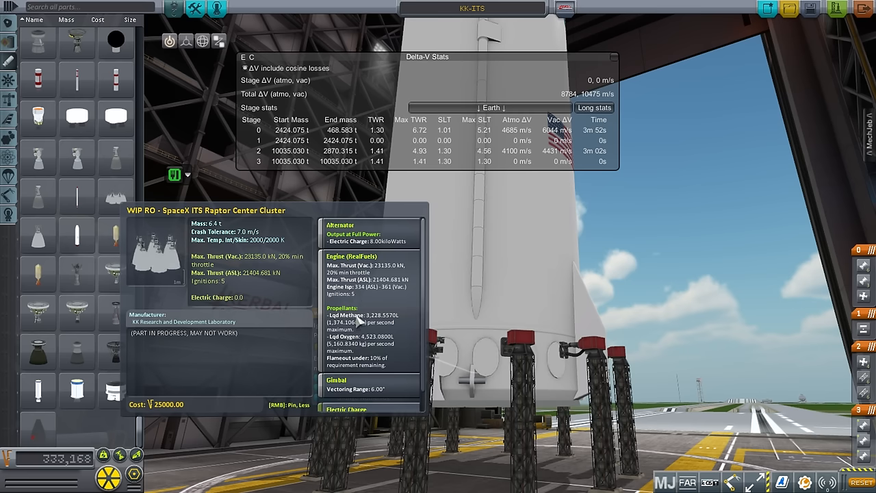
mouse_move(386, 299)
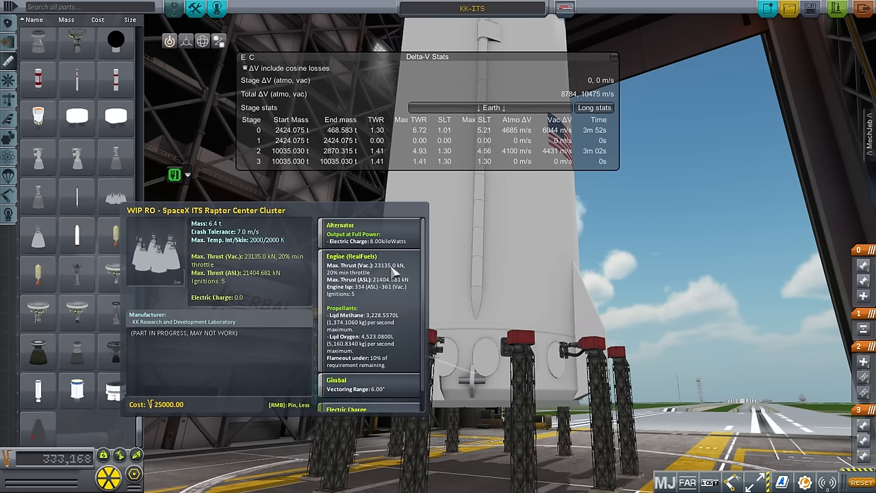
mouse_move(399, 295)
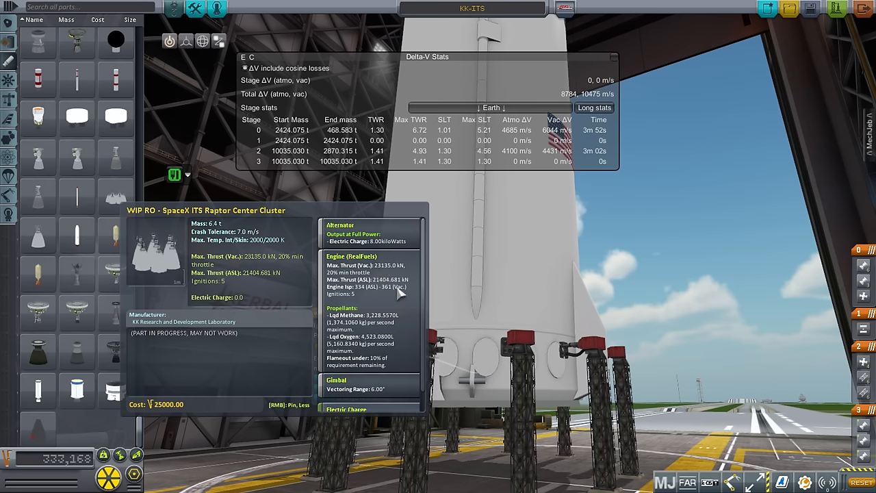
mouse_move(356, 301)
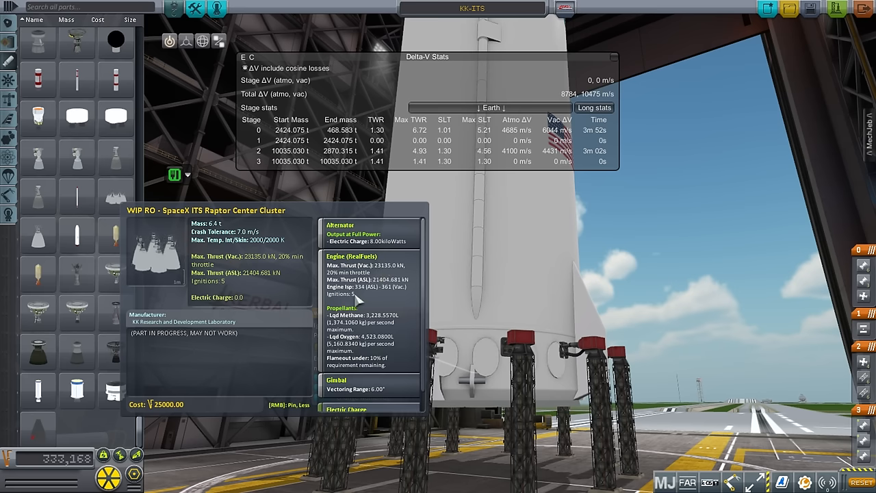
mouse_move(212, 231)
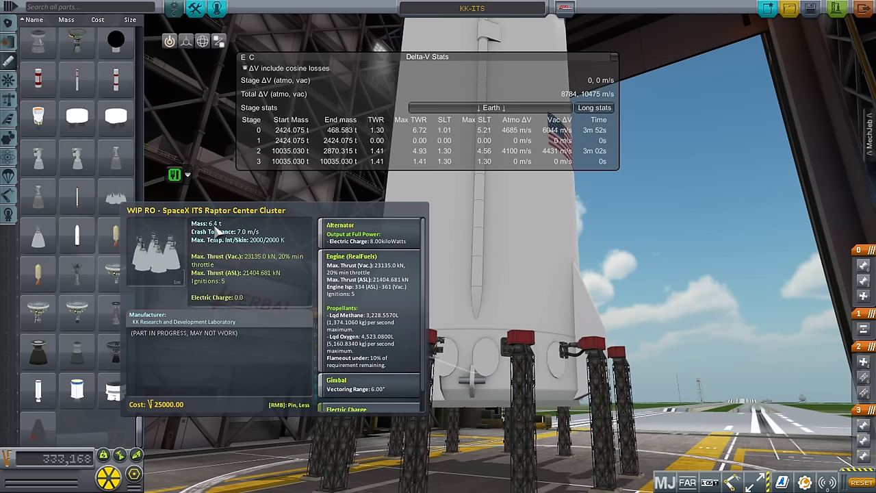
mouse_move(363, 309)
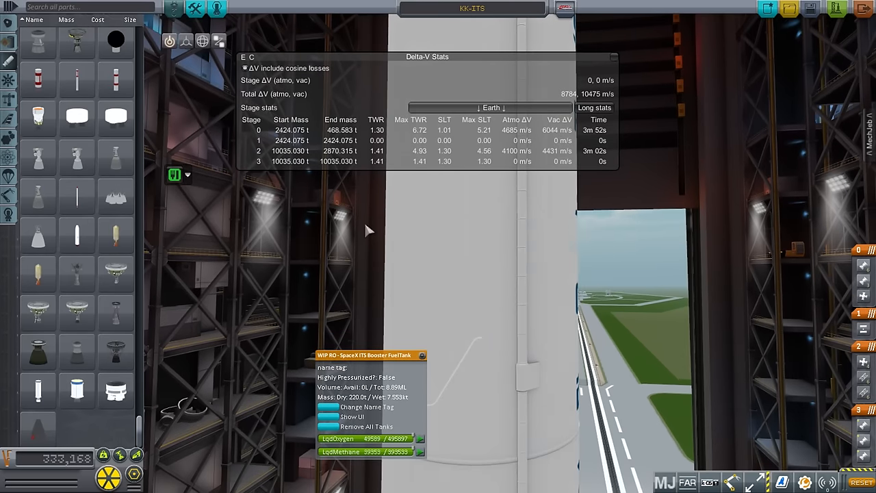
mouse_move(292, 177)
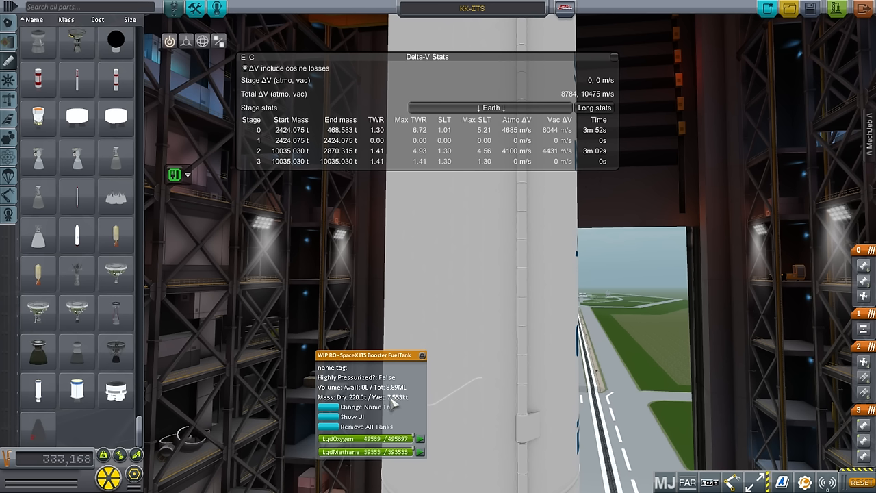
mouse_move(298, 172)
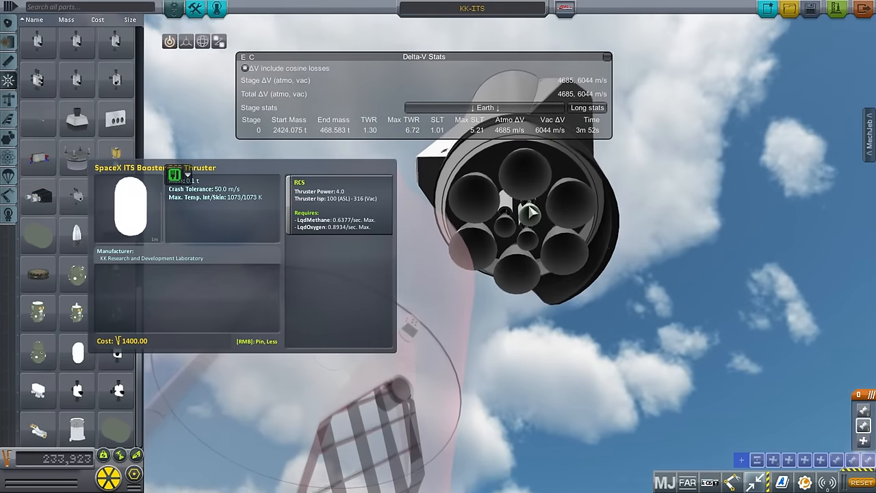
Step: Bring up the part info for the booster's RCS thruster under the engine cluster
right_click(531, 217)
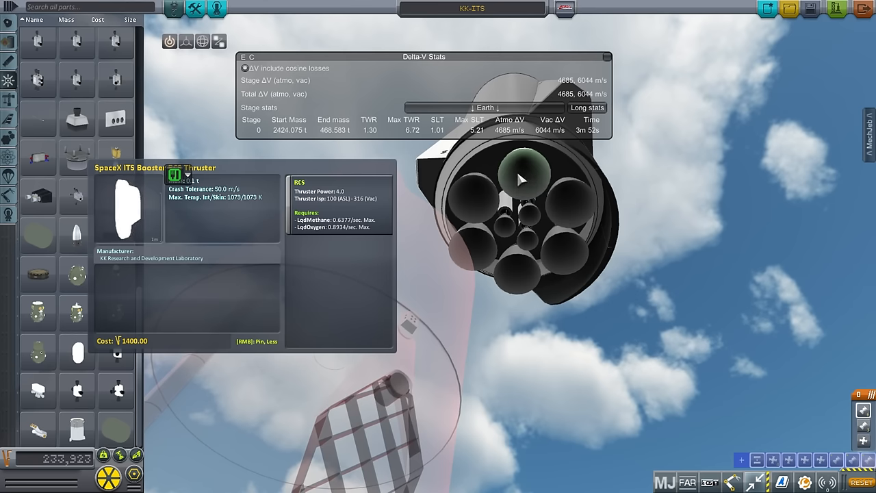
mouse_move(646, 222)
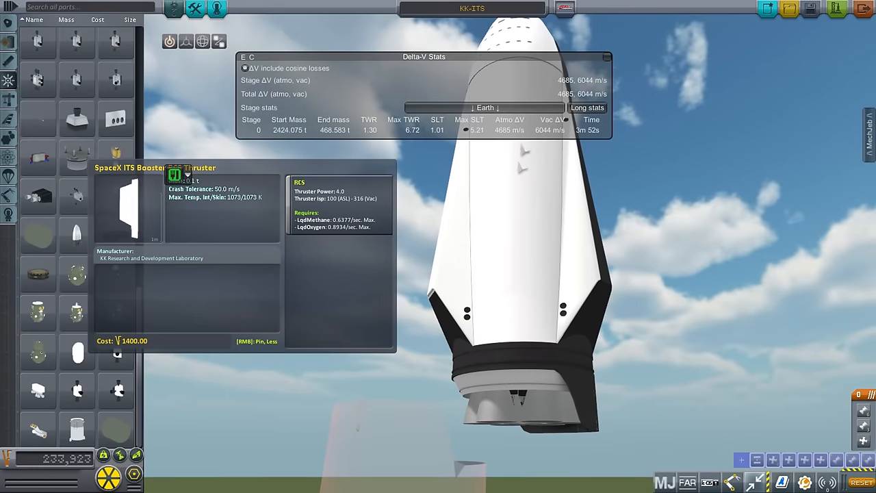
Step: Zoom the editor camera out to frame the ITS ship from the side
scroll("up", 3)
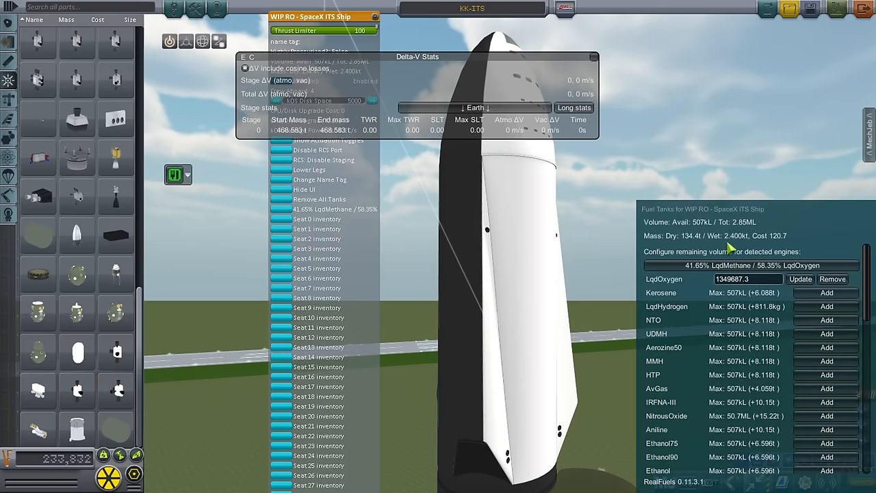
Step: Scroll the ITS Ship tank list down to the LeadBallast entry of 26430 units
scroll("down", 3)
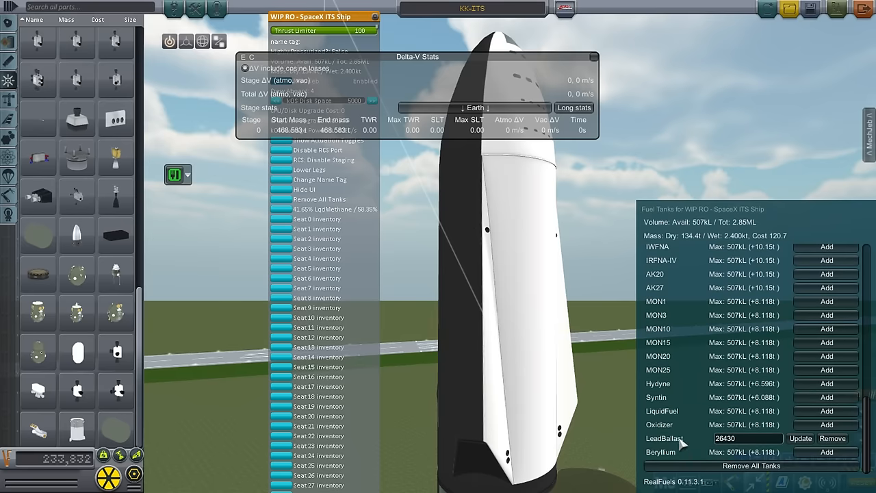
mouse_move(520, 198)
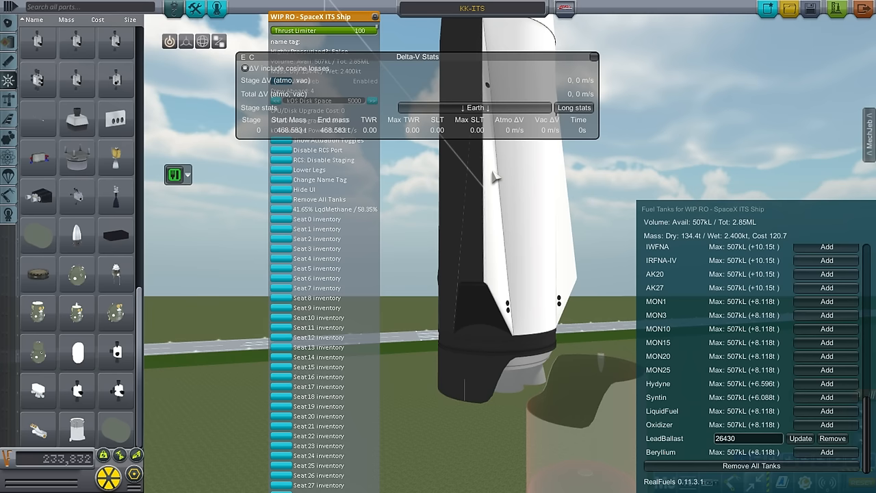
mouse_move(520, 211)
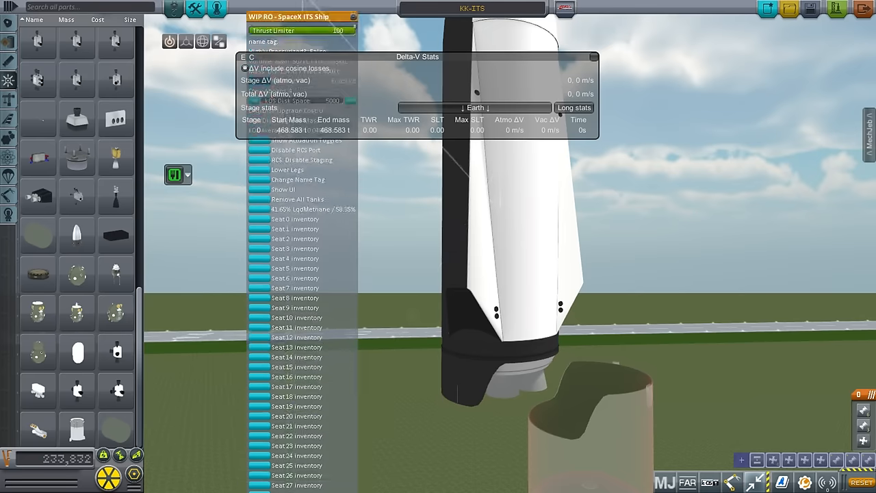
Step: Show the Life Support Build Aid summary, then close it and the part options window
left_click(287, 170)
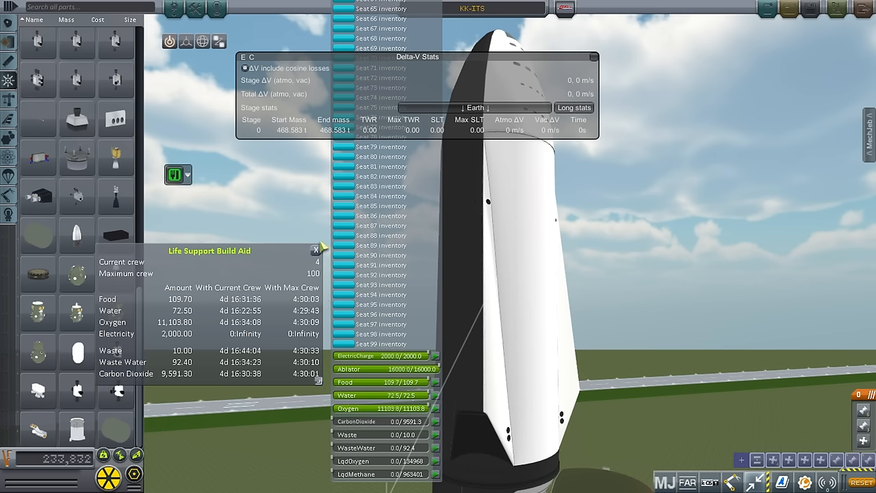
left_click(315, 249)
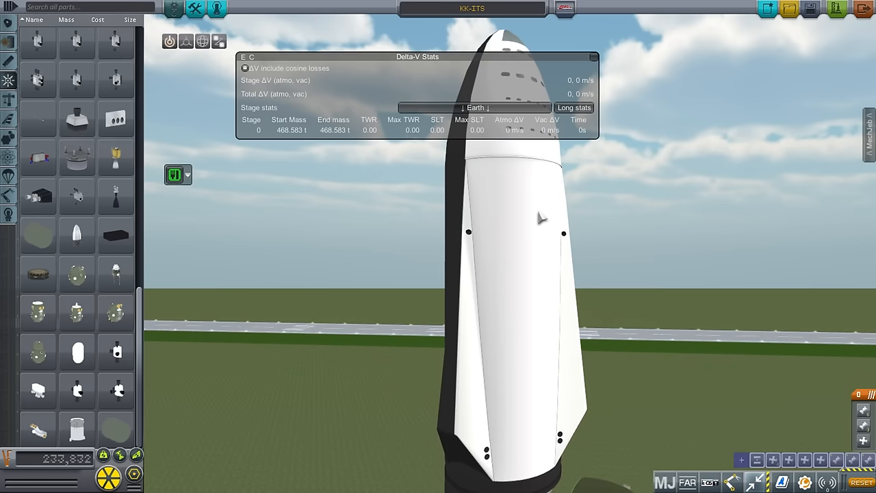
mouse_move(522, 370)
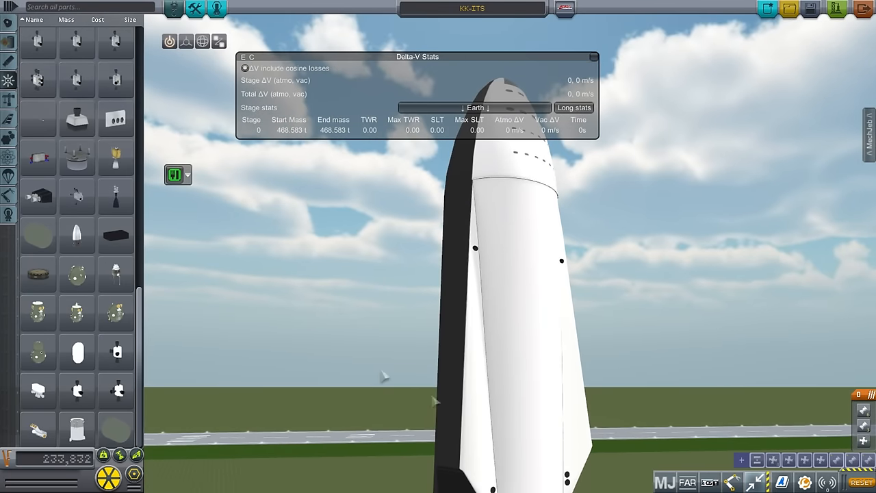
mouse_move(561, 312)
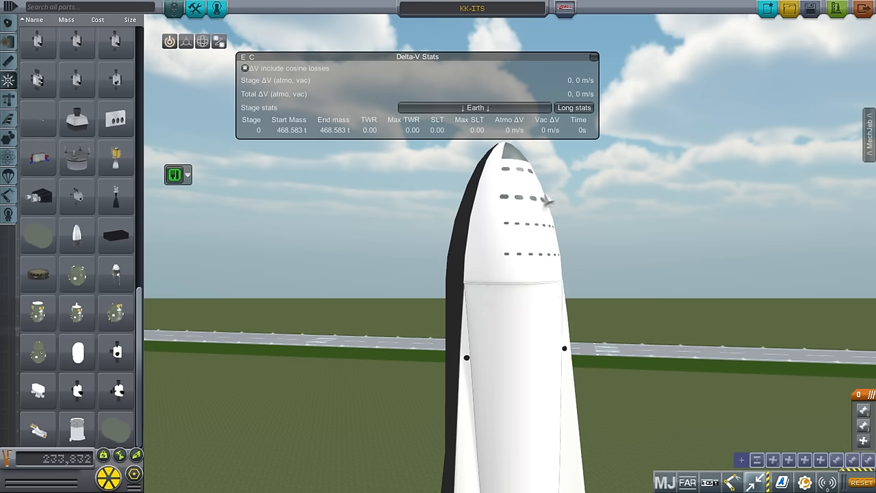
mouse_move(509, 244)
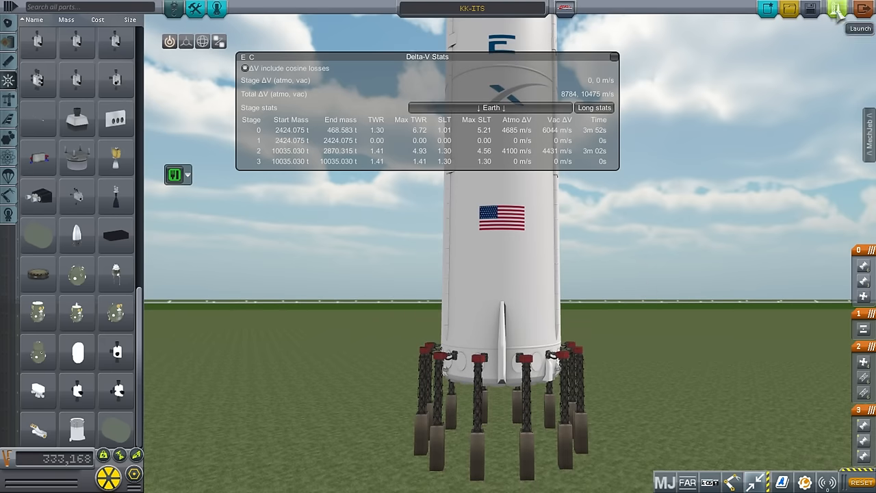
Step: Send the assembled four-stage ITS stack to the launch pad
left_click(859, 27)
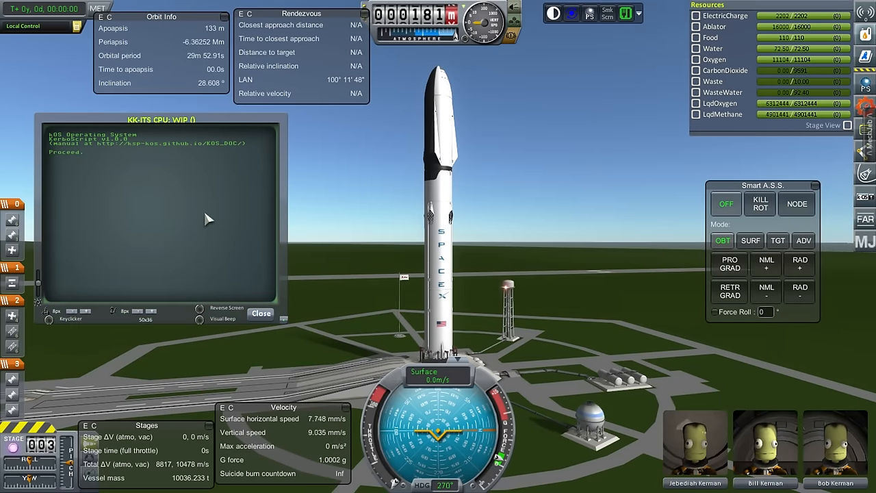
mouse_move(594, 253)
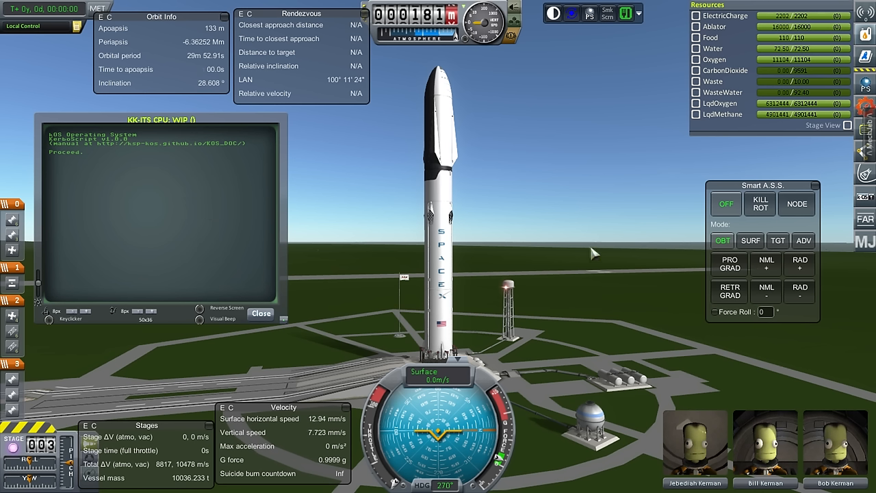
mouse_move(583, 260)
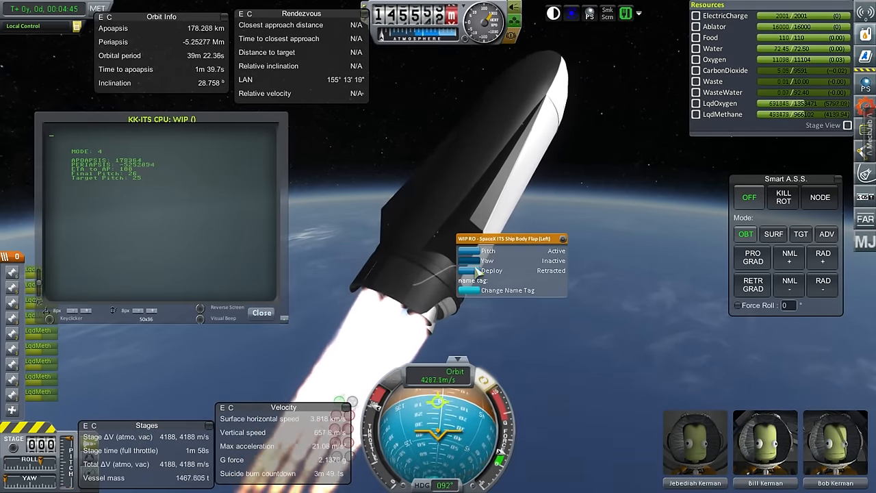
Step: Bring up the left body flap's part options during the ascent burn
left_click(490, 271)
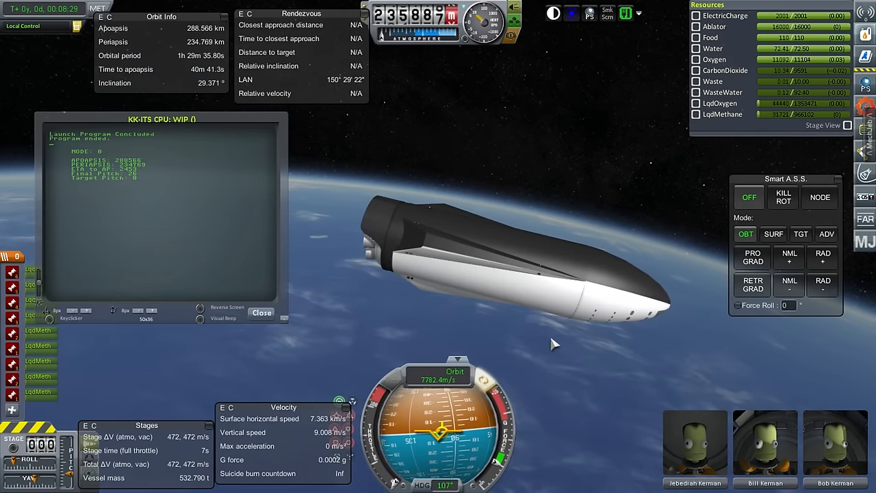
Step: Set Smart A.S.S. to hold a retrograde attitude so the ship turns tail-first
left_click(262, 312)
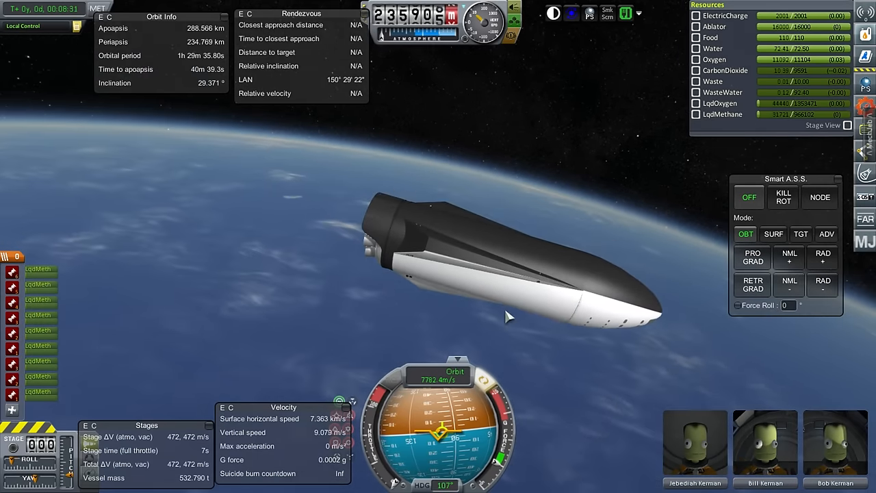
left_click(751, 283)
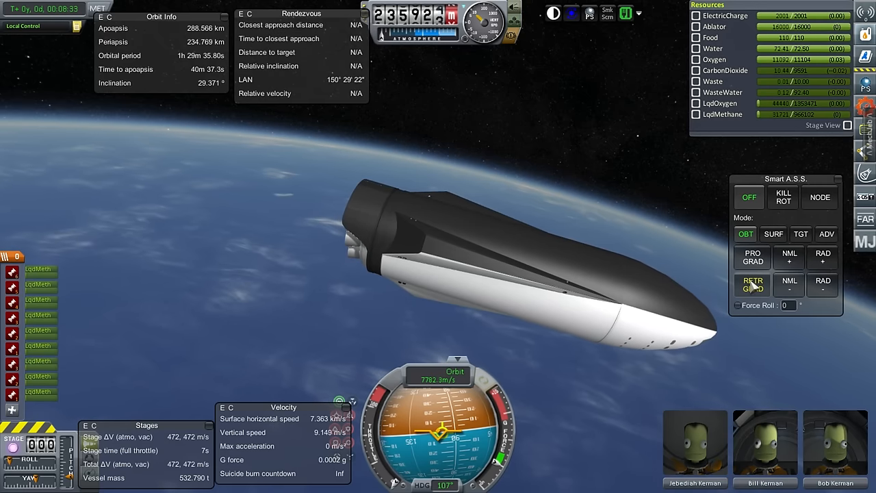
left_click(752, 283)
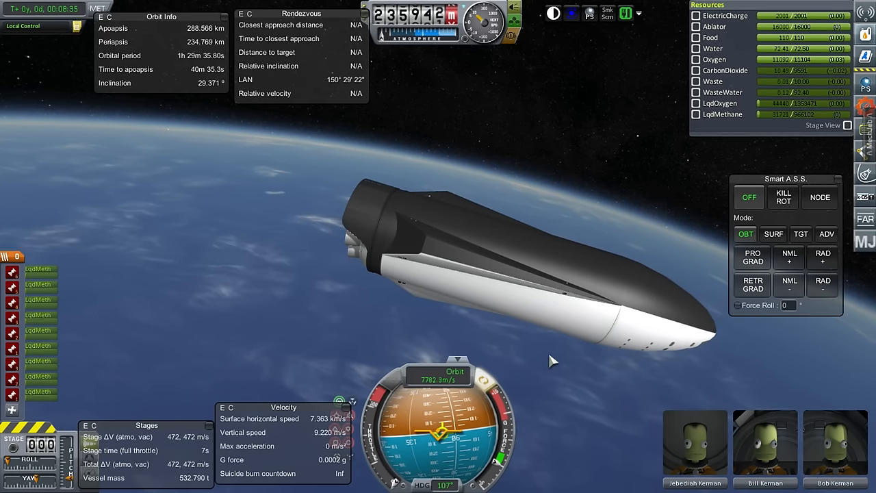
left_click(751, 283)
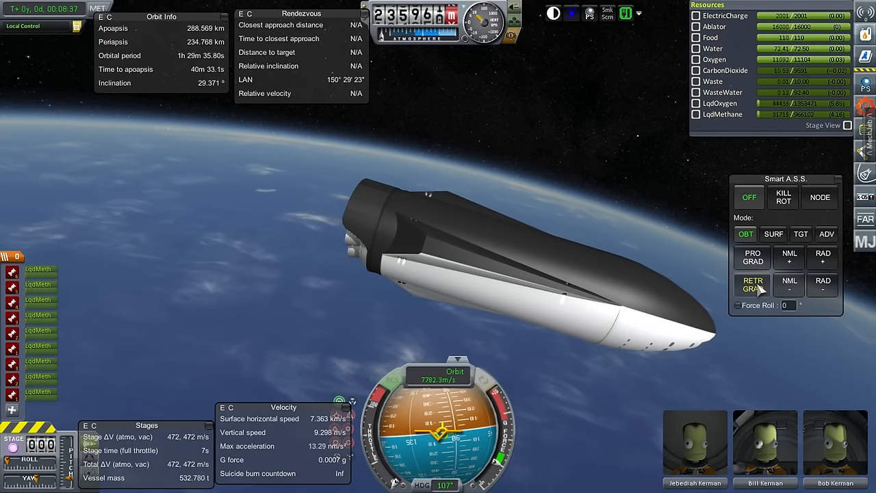
left_click(751, 283)
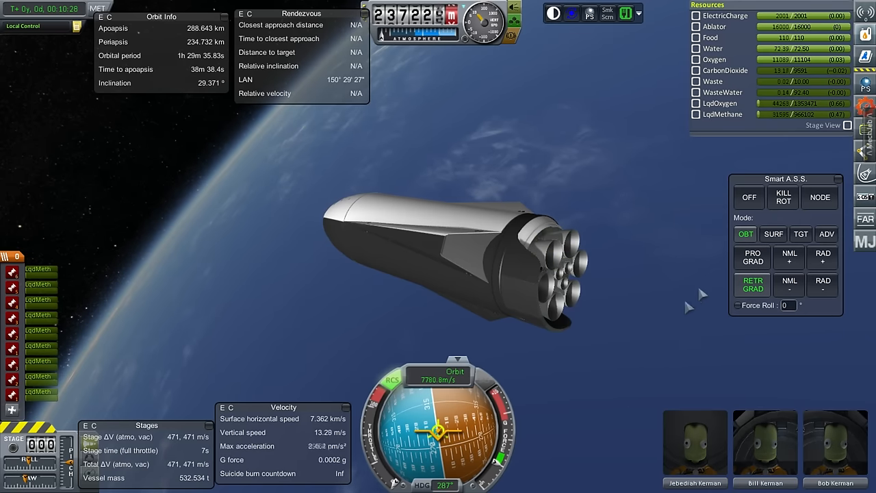
Step: Toggle the attitude hold prograde then back to retrograde for the deorbit burn to 58 km periapsis
left_click(752, 258)
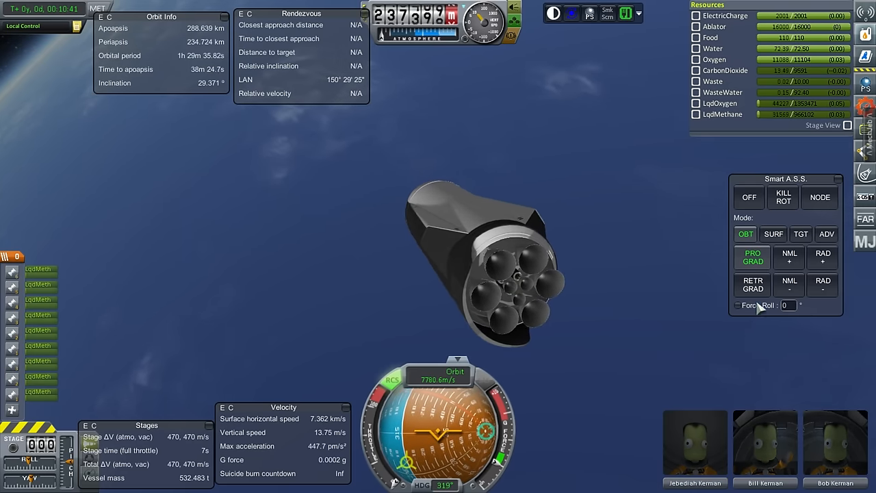
left_click(753, 283)
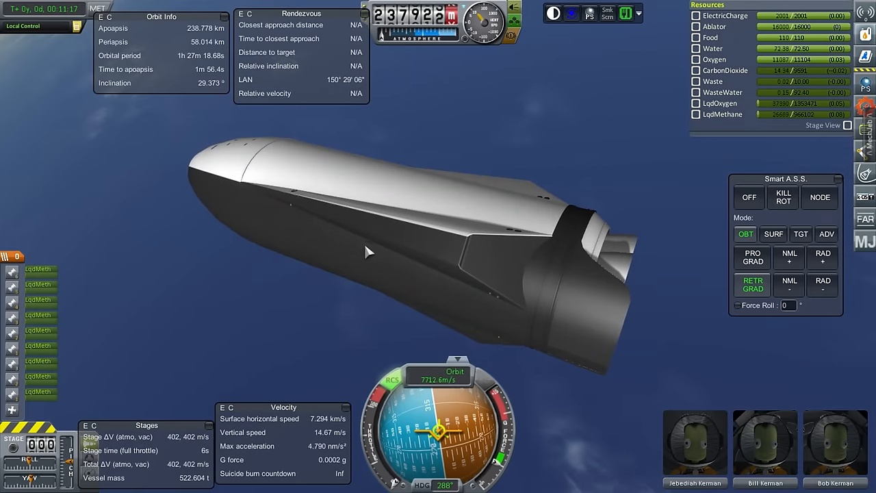
Step: Hold prograde, then switch Smart A.S.S. to surface-relative mode for the descent
left_click(751, 257)
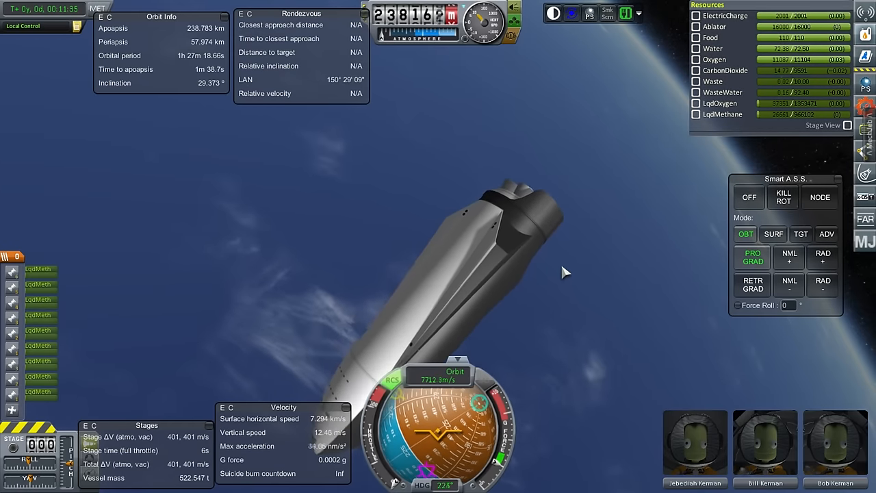
left_click(773, 234)
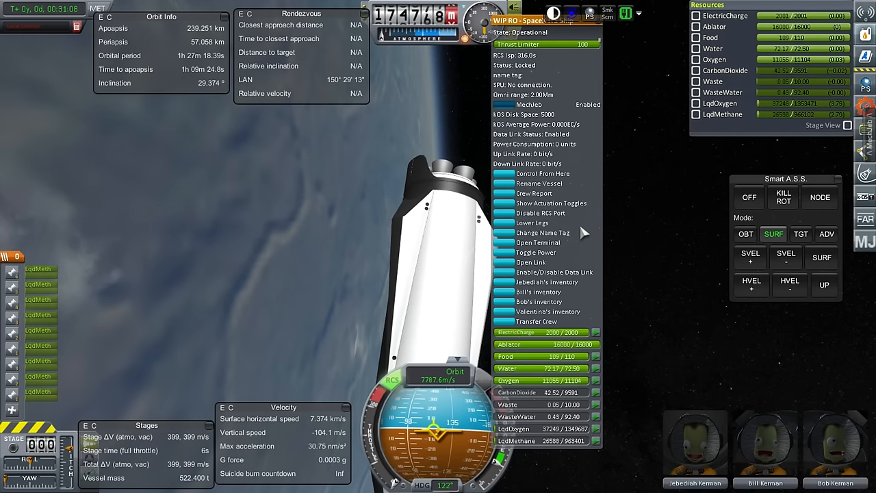
Step: Dismiss the pod's part menu and set Smart A.S.S. to hold HVEL+ attitude
left_click(531, 194)
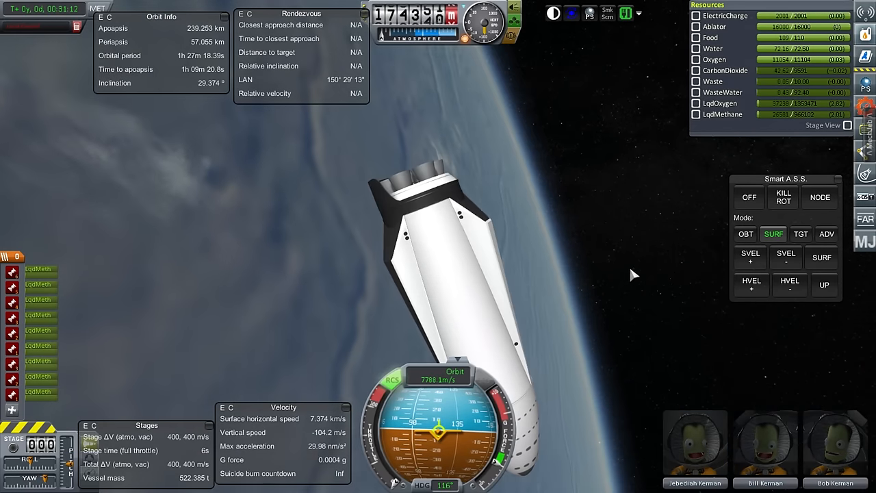
left_click(821, 258)
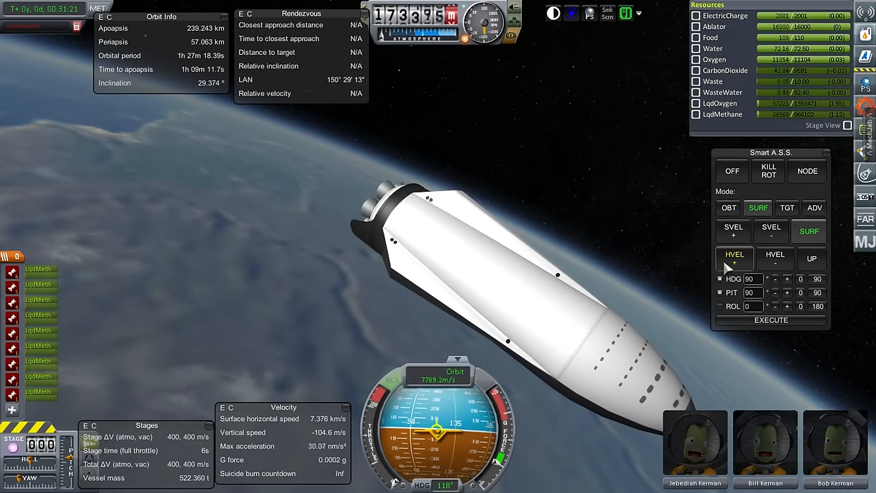
Step: Switch the hold to SVEL+ and execute a 40° pitch-up setting
left_click(734, 230)
type("40")
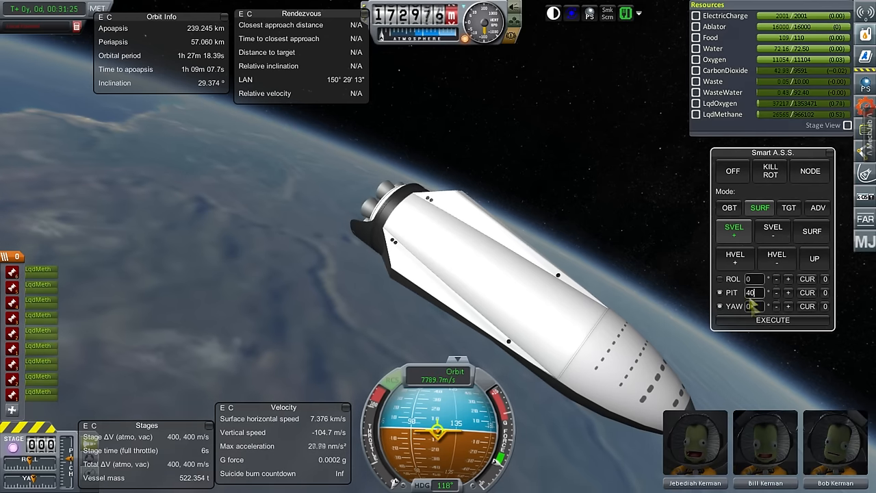
left_click(772, 320)
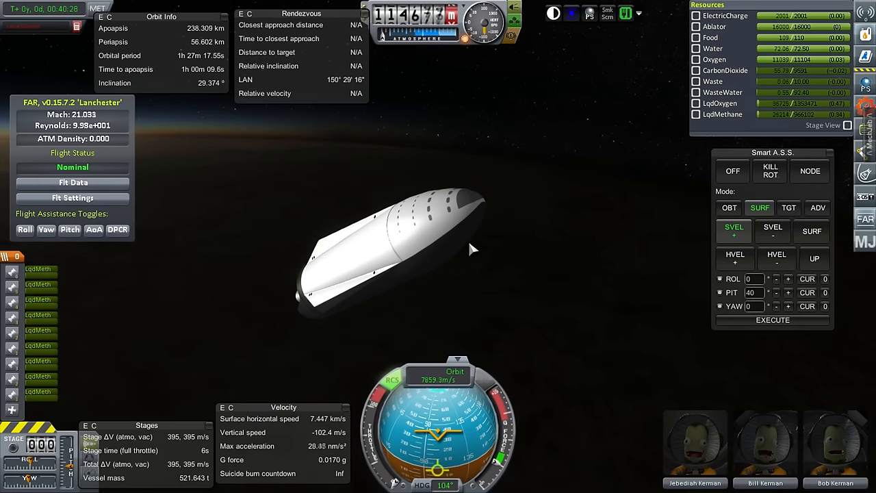
Step: Toggle the FAR flight status window to show detailed aerodynamic data
left_click(73, 182)
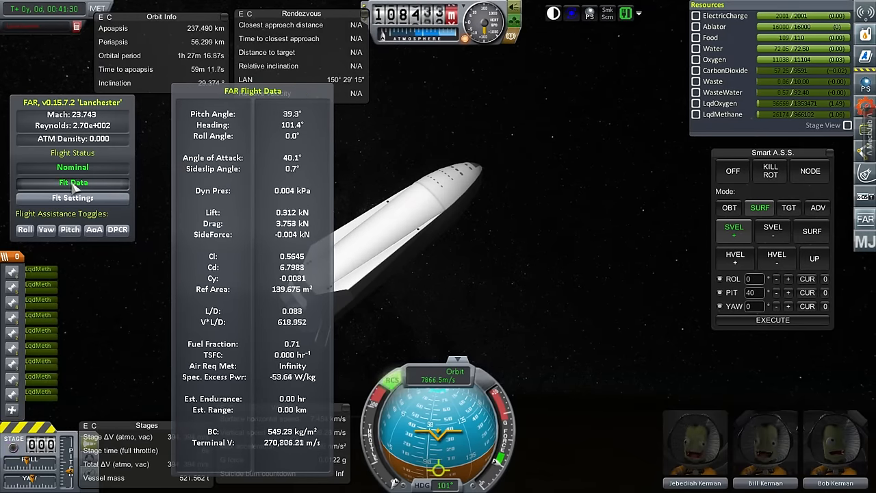
left_click(72, 182)
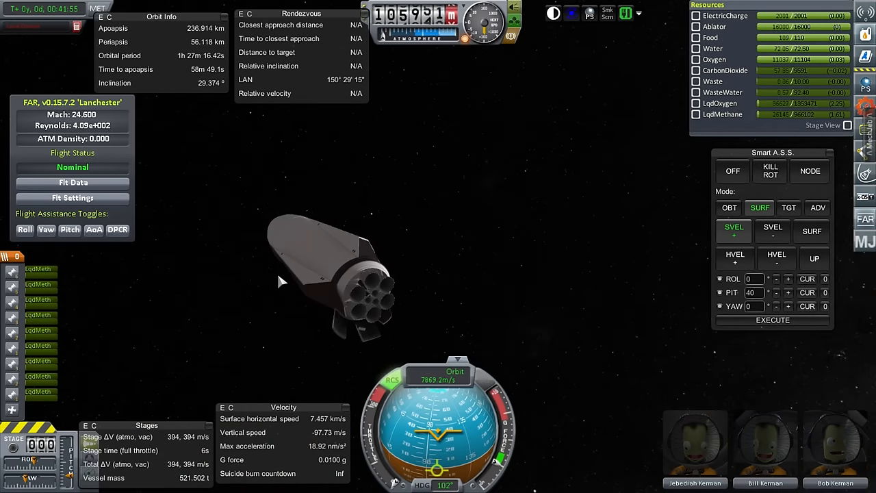
mouse_move(499, 148)
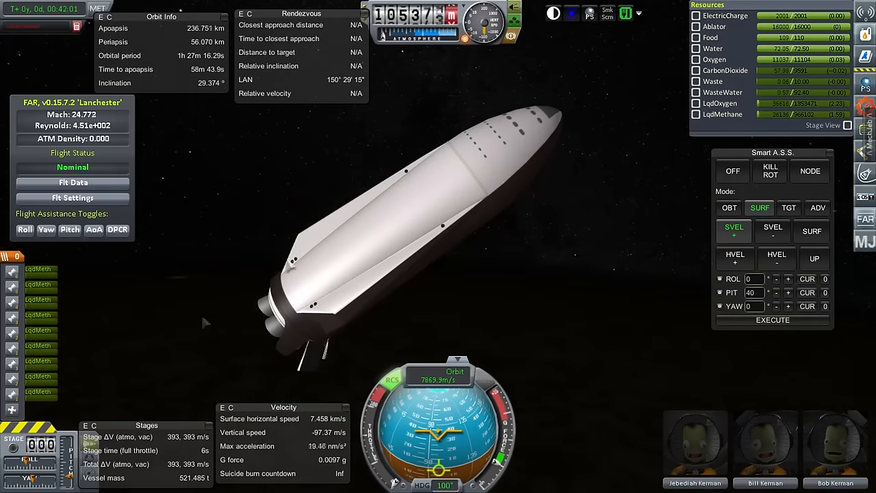
mouse_move(673, 162)
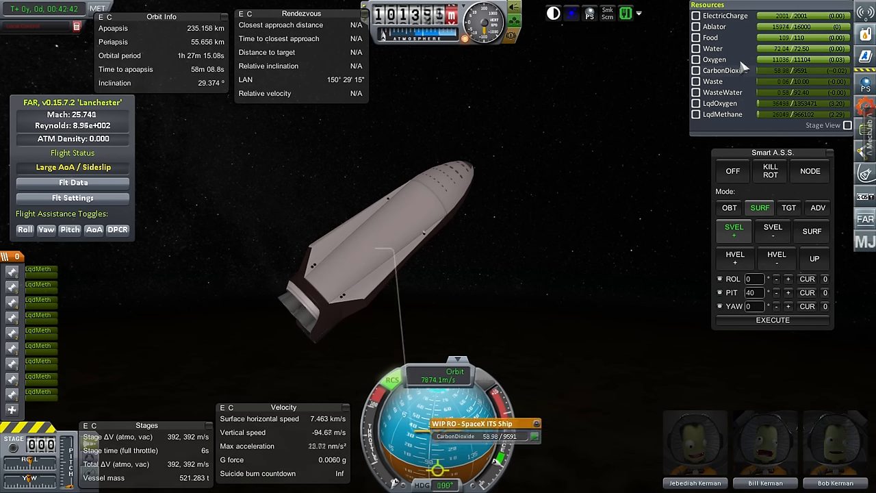
mouse_move(744, 33)
type("23")
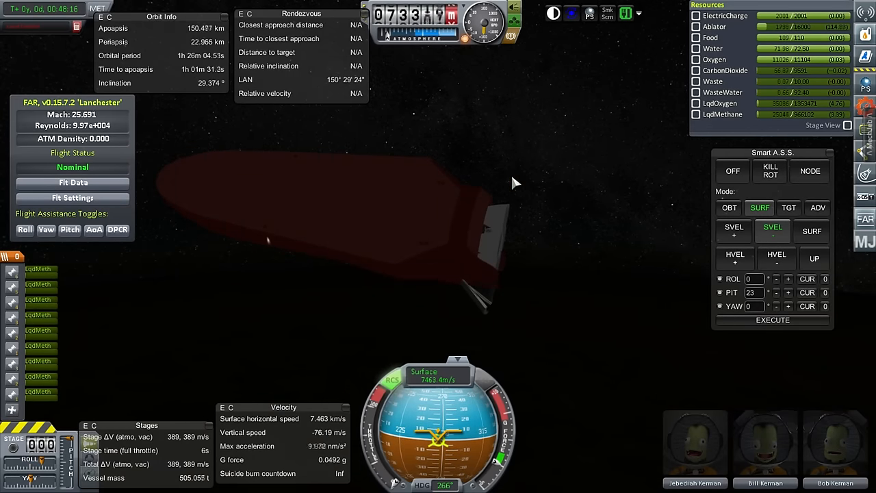
mouse_move(499, 167)
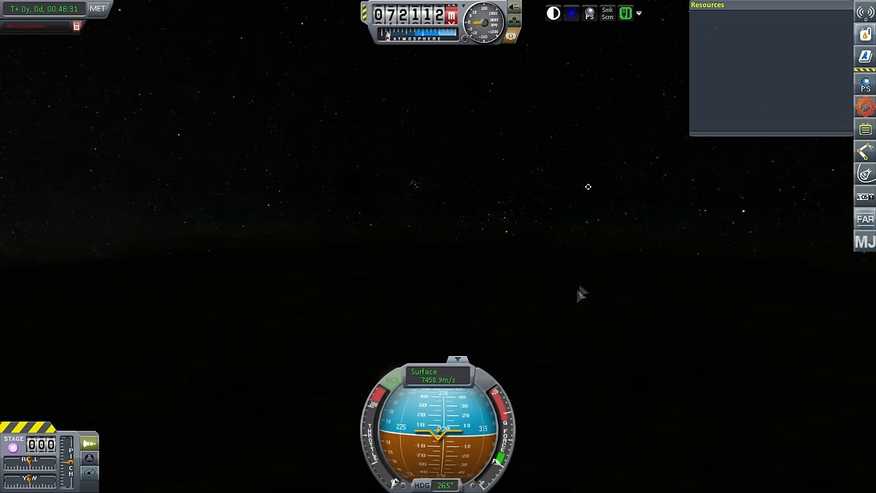
Step: Let the ship disintegrate, leaving the free-camera starfield view with target-relative speed shown
left_click(587, 186)
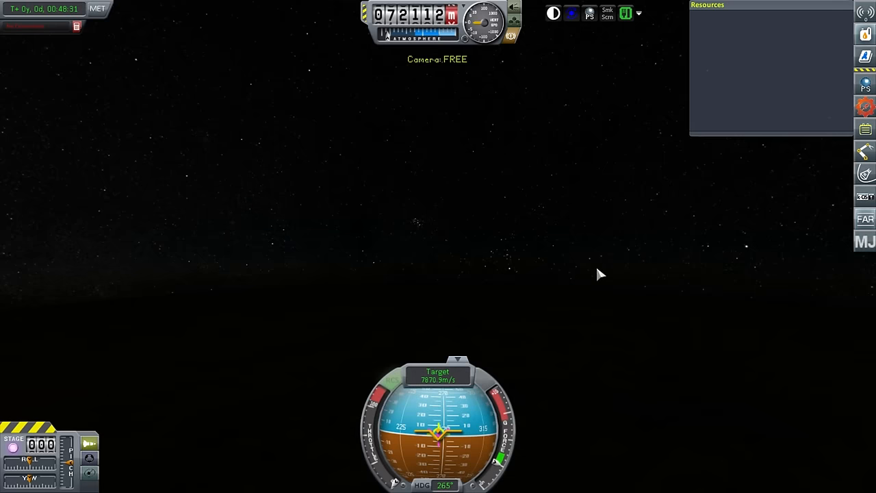
mouse_move(579, 219)
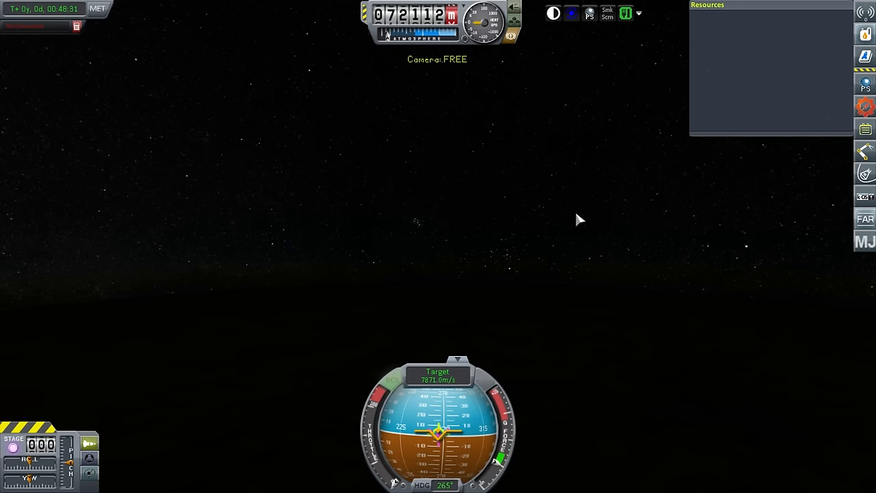
mouse_move(564, 227)
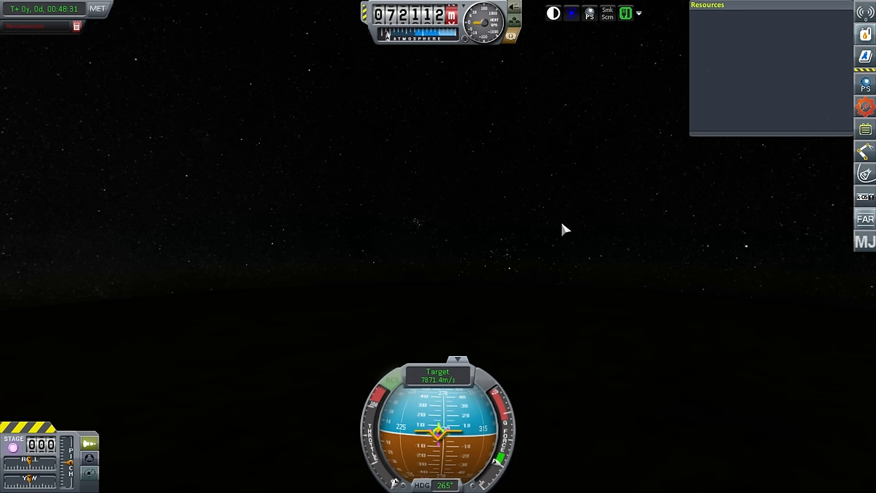
mouse_move(668, 345)
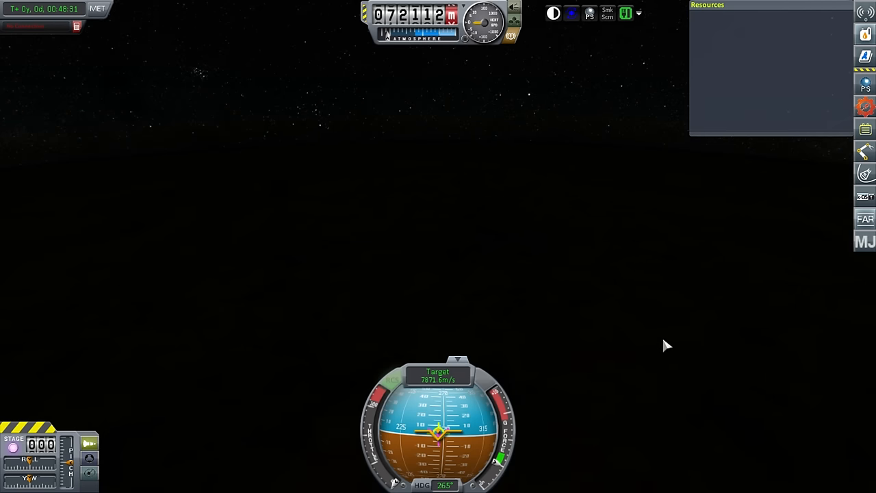
mouse_move(662, 333)
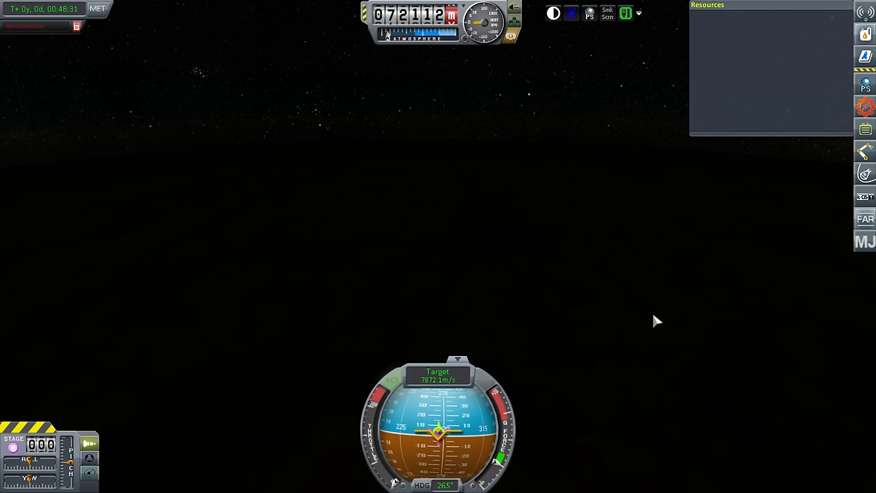
mouse_move(654, 308)
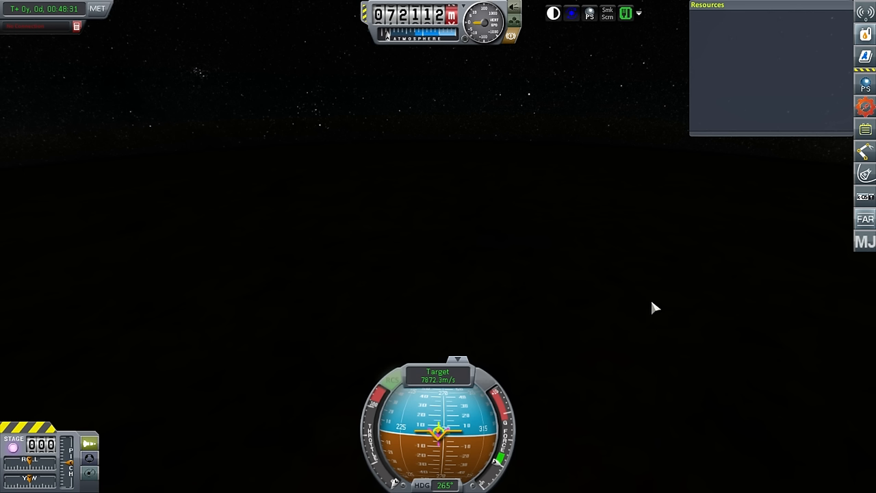